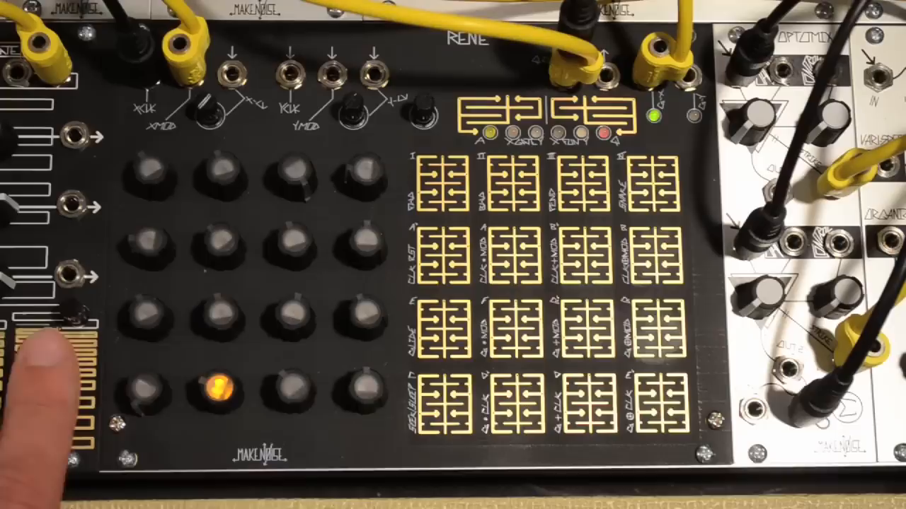
pyautogui.click(290, 389)
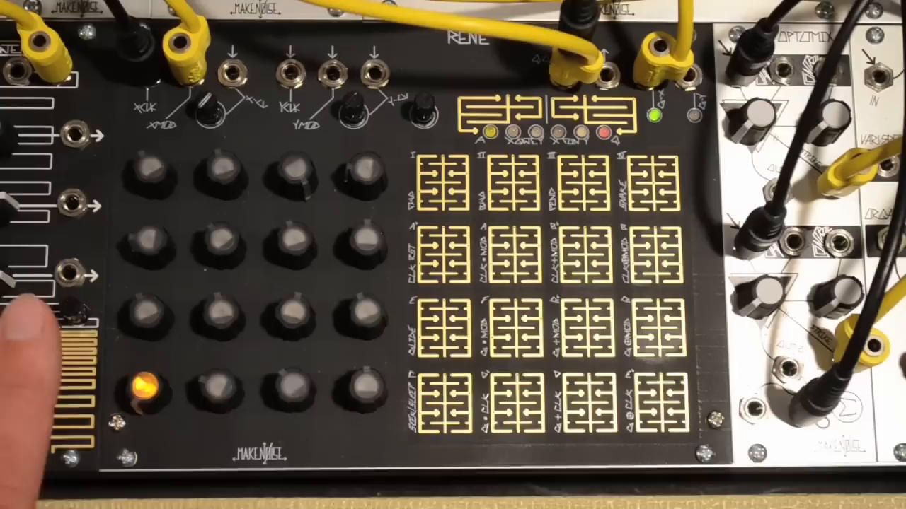
pyautogui.click(365, 387)
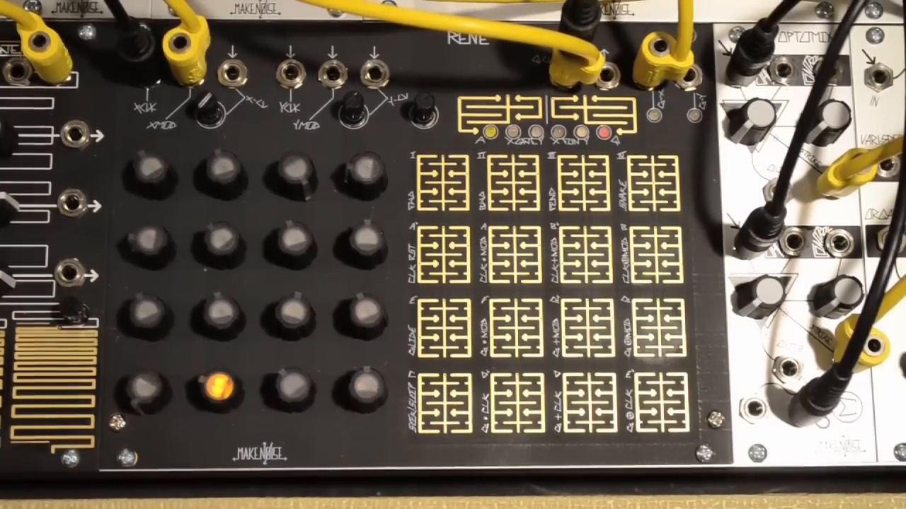
pyautogui.click(566, 312)
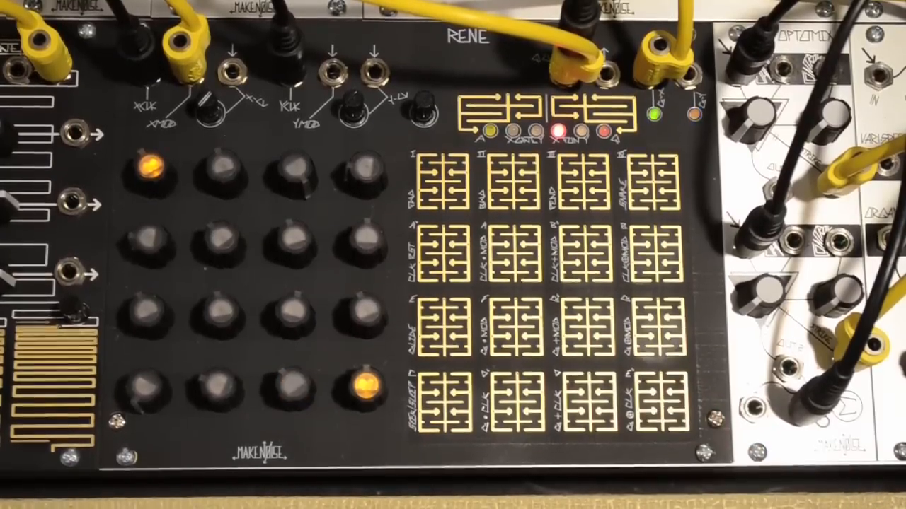
pyautogui.click(580, 396)
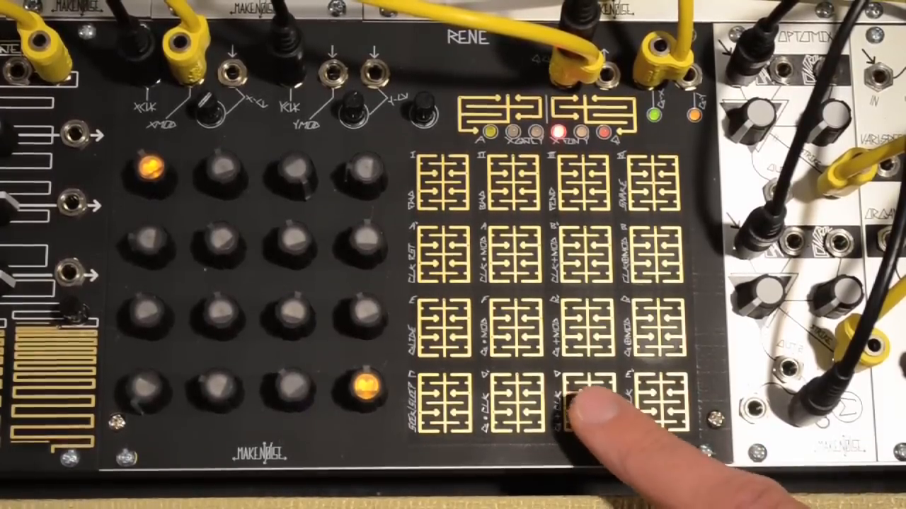
pyautogui.click(580, 396)
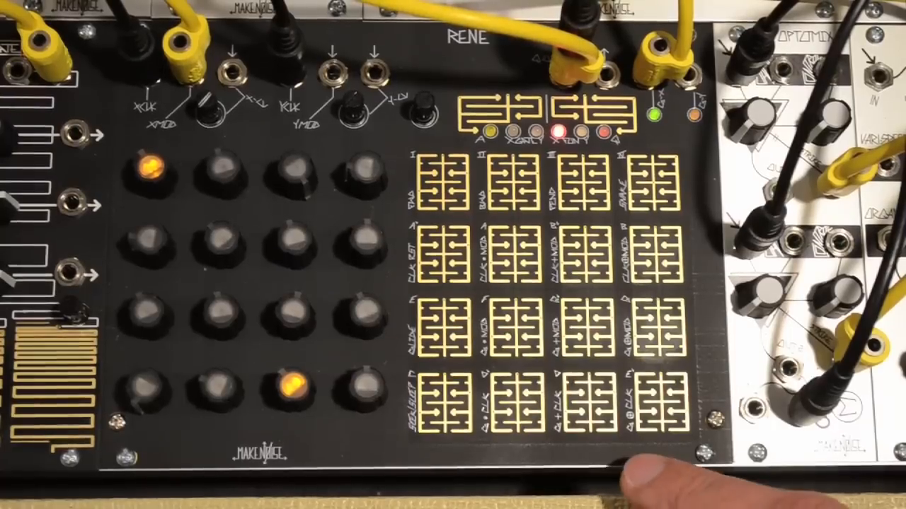